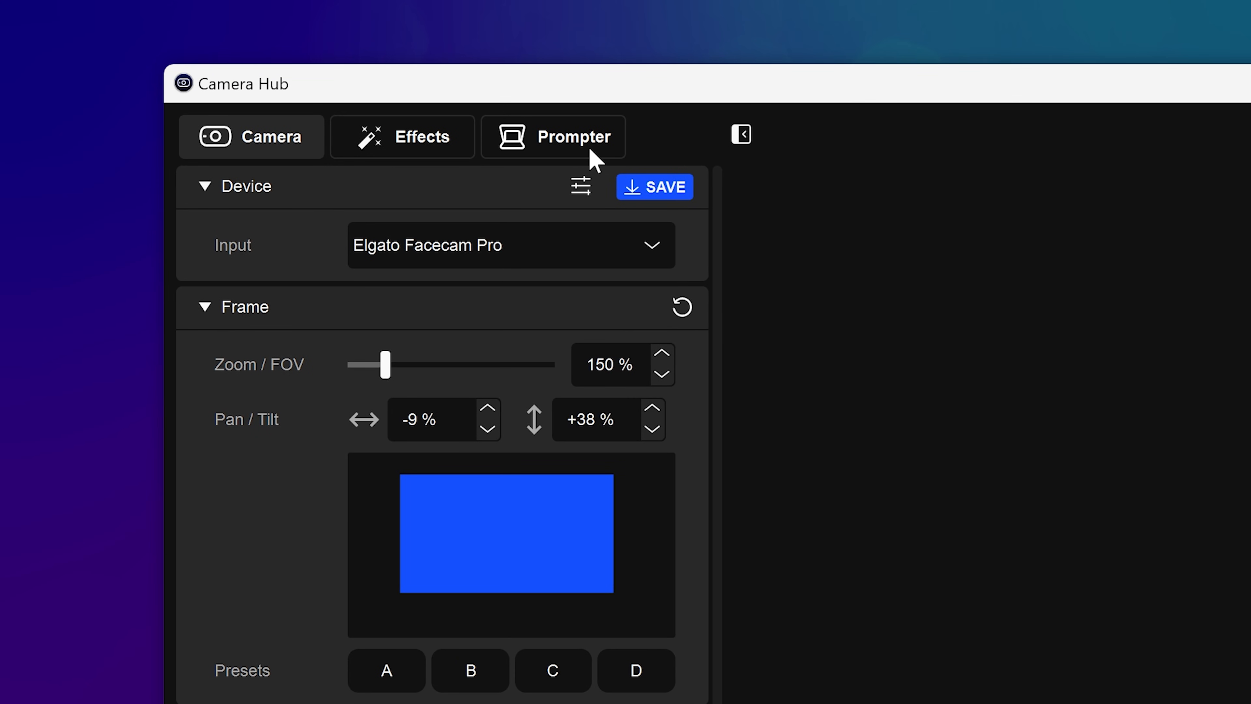
Switch Camera Hub to the Prompter settings showing the script split into chapters
left_click(553, 136)
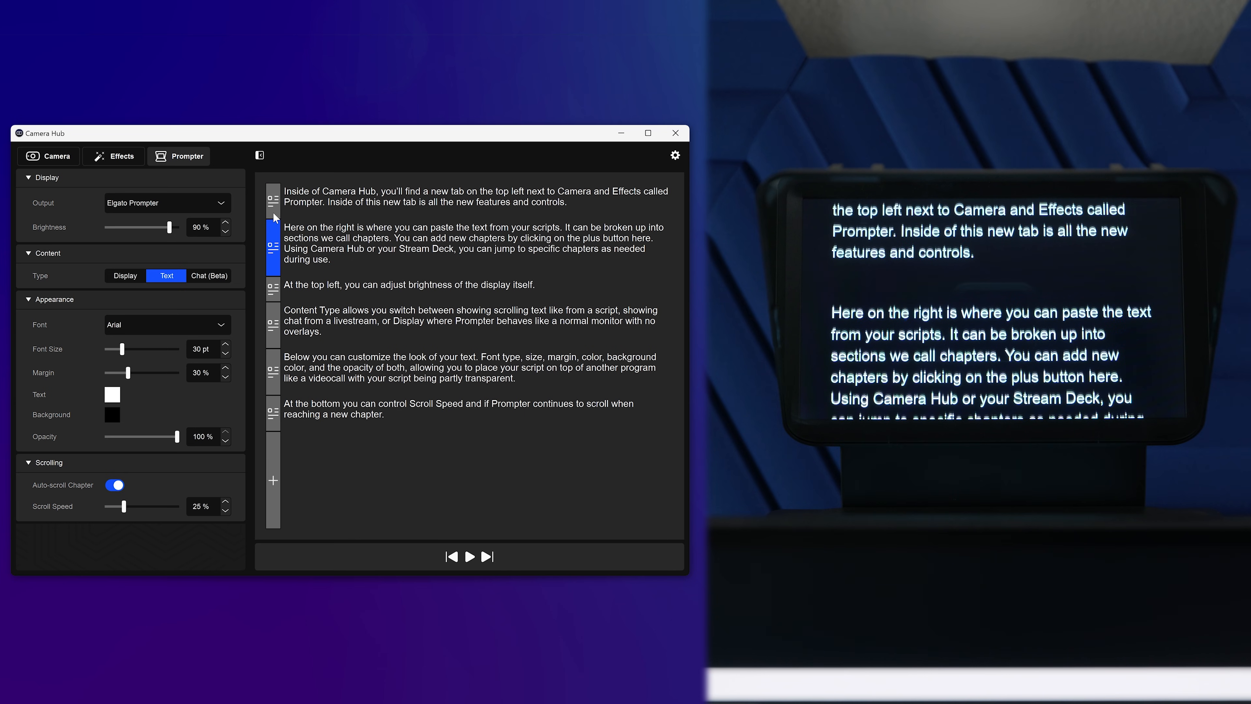
Lower the prompter display brightness from 90% to 77%
left_click(451, 556)
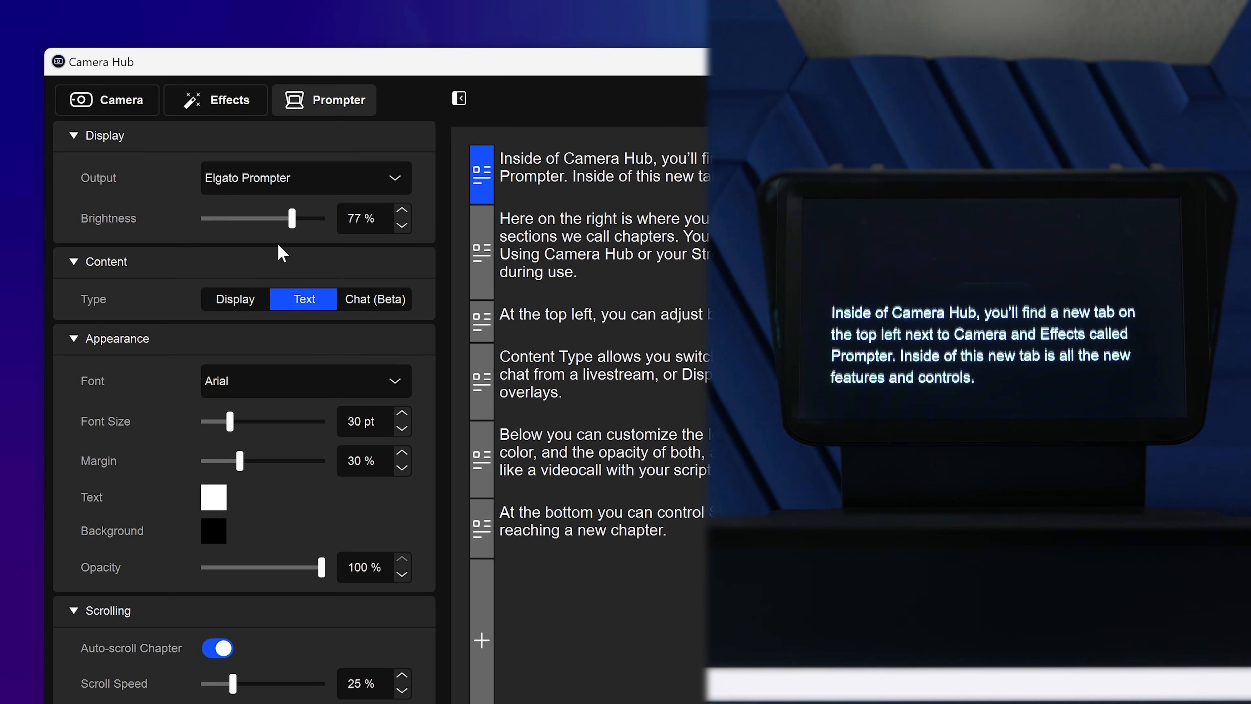
mouse_move(359, 309)
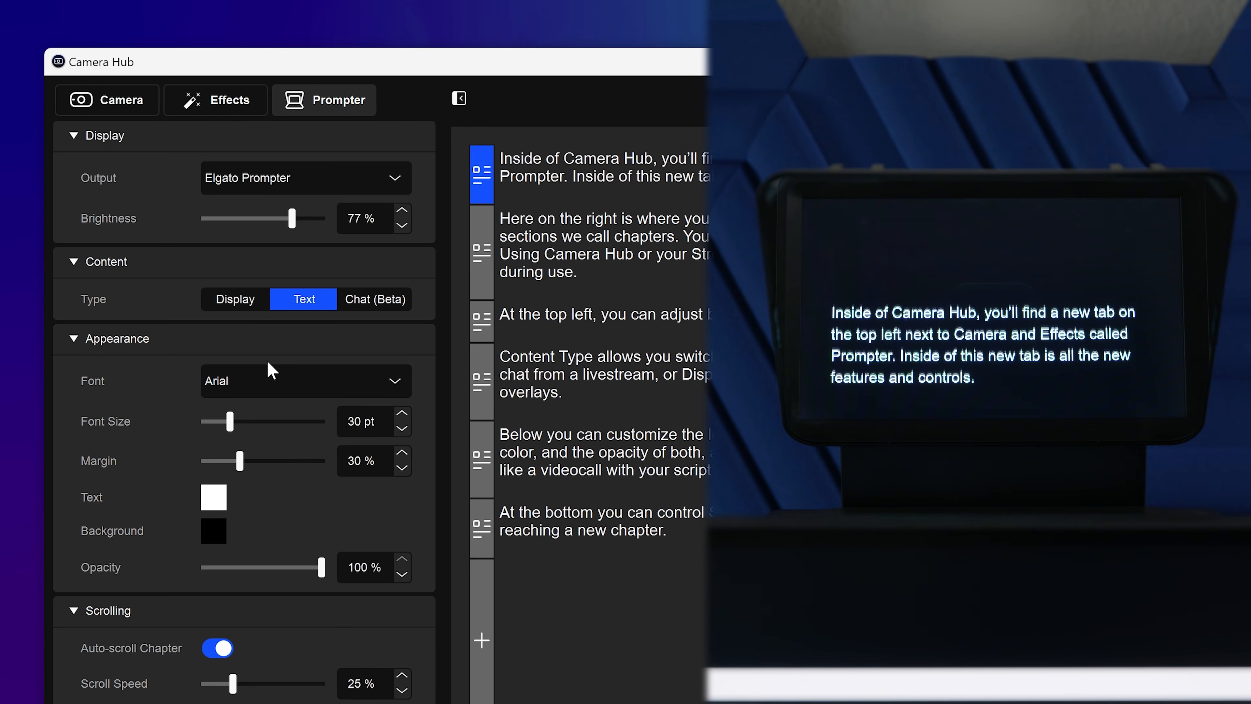
Browse the Appearance font list to change the script font to Arial Black
left_click(306, 381)
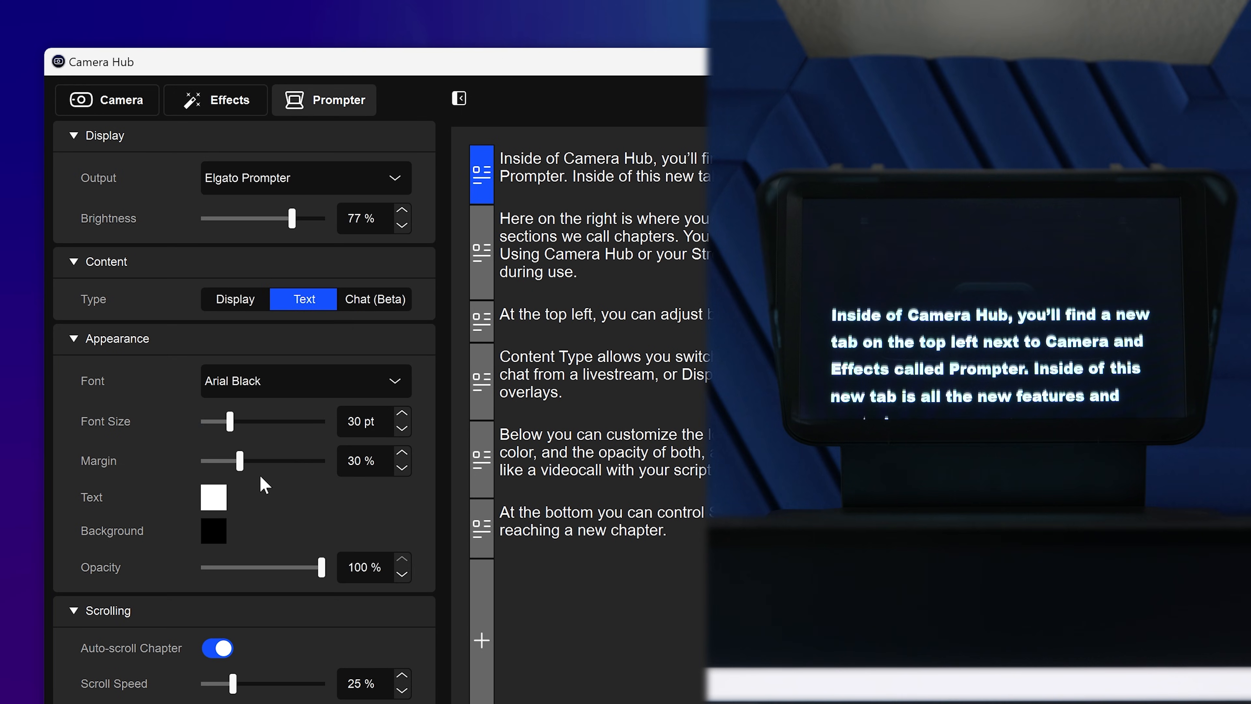
scroll("down", 3)
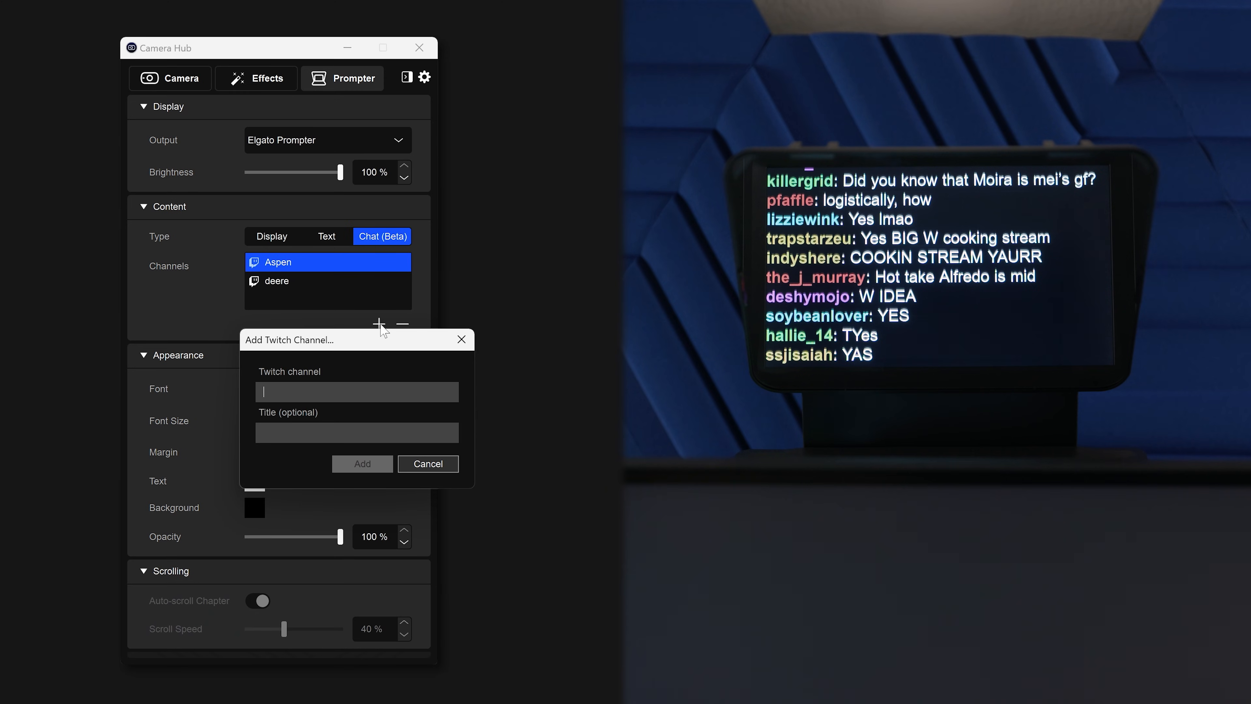
Add the Twitch channel 'dansgam' to the prompter's chat feed
type("dansgam")
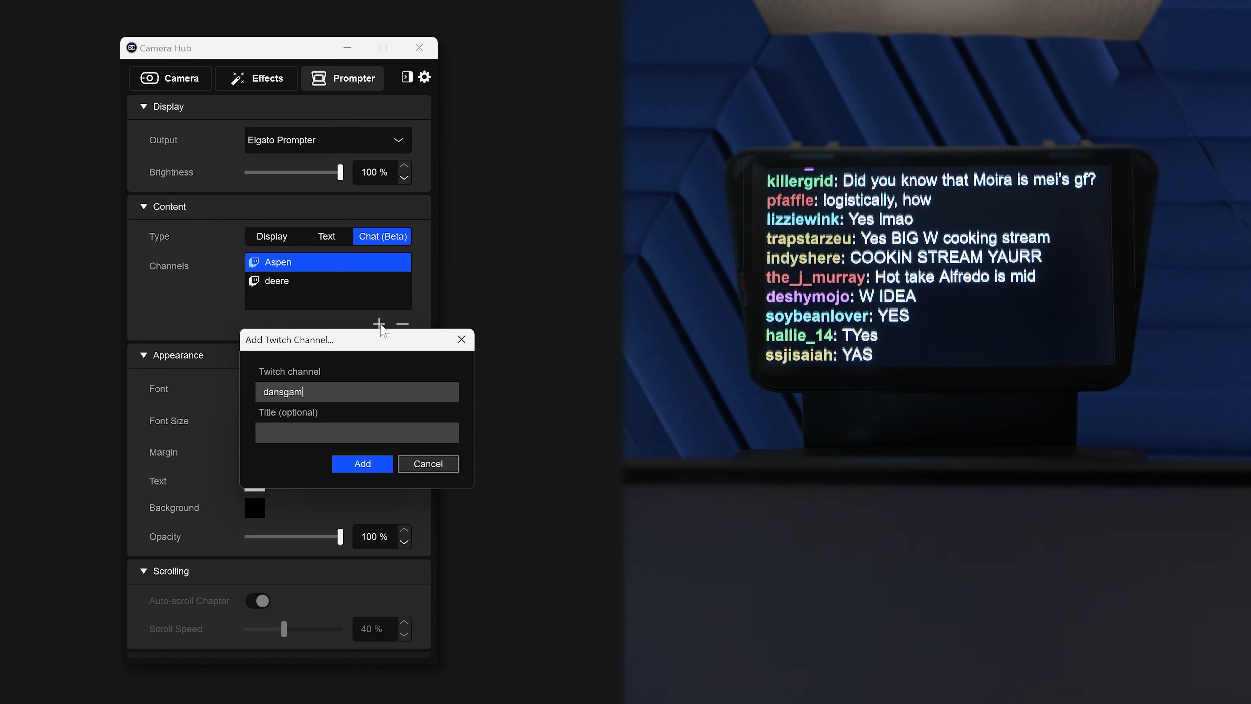
left_click(362, 463)
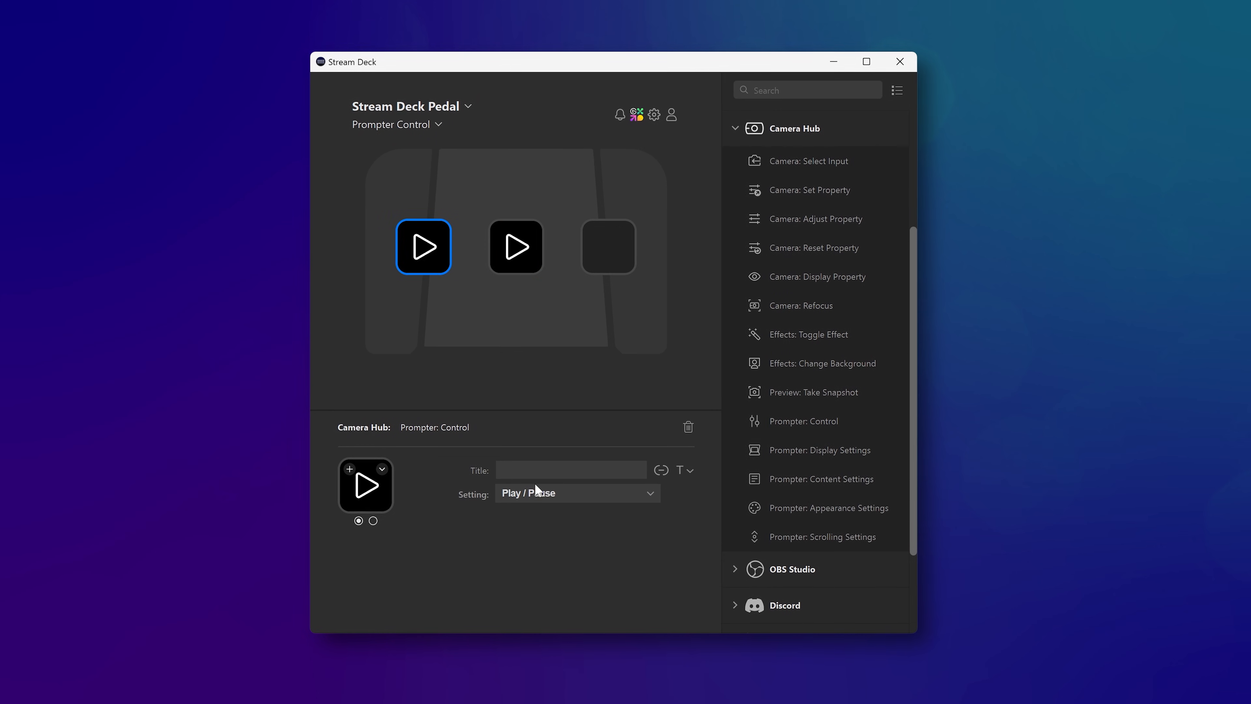
Assign the first pedal key's Prompter: Control setting to Play / Pause
left_click(576, 493)
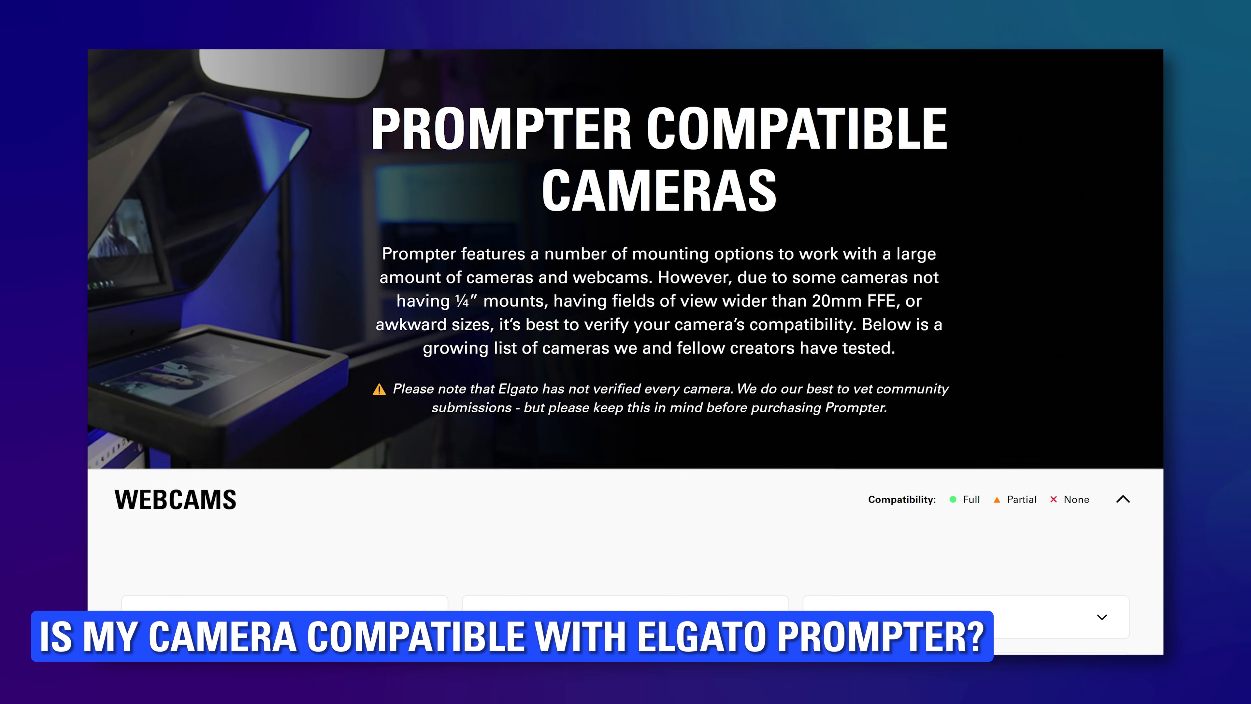
Scroll the Elgato compatible-cameras page down to the Webcams compatibility list
scroll("down", 3)
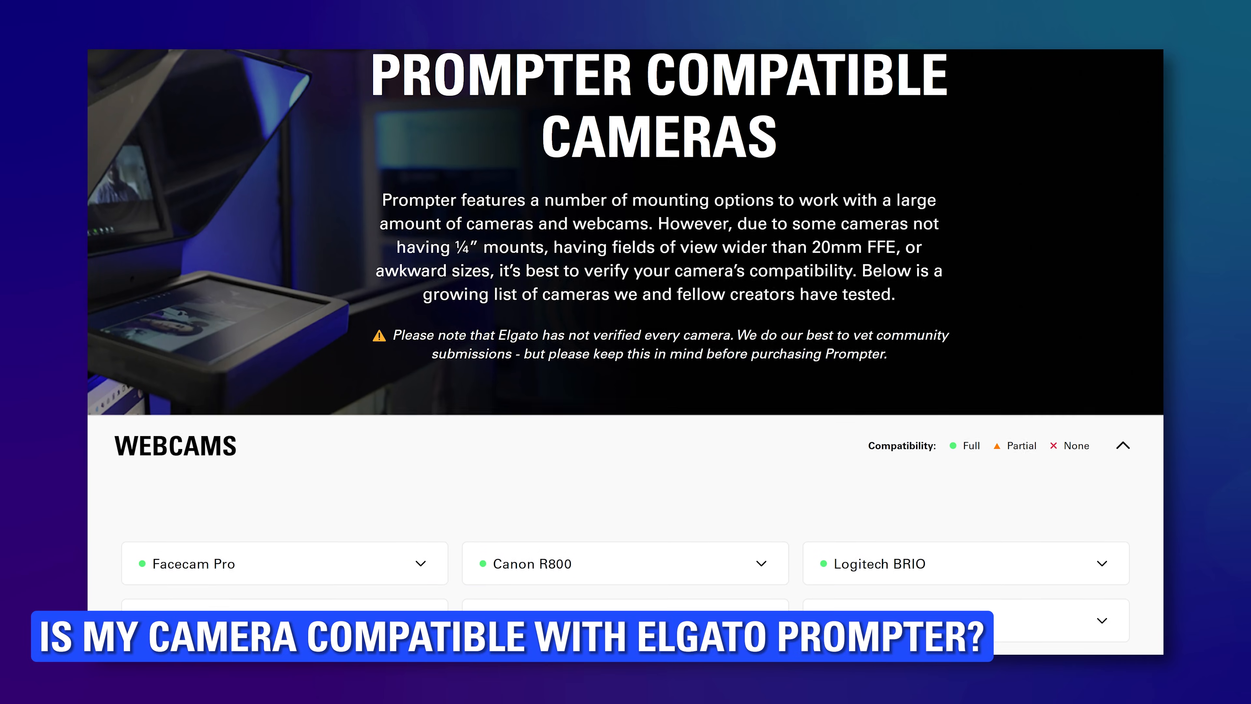
scroll("down", 3)
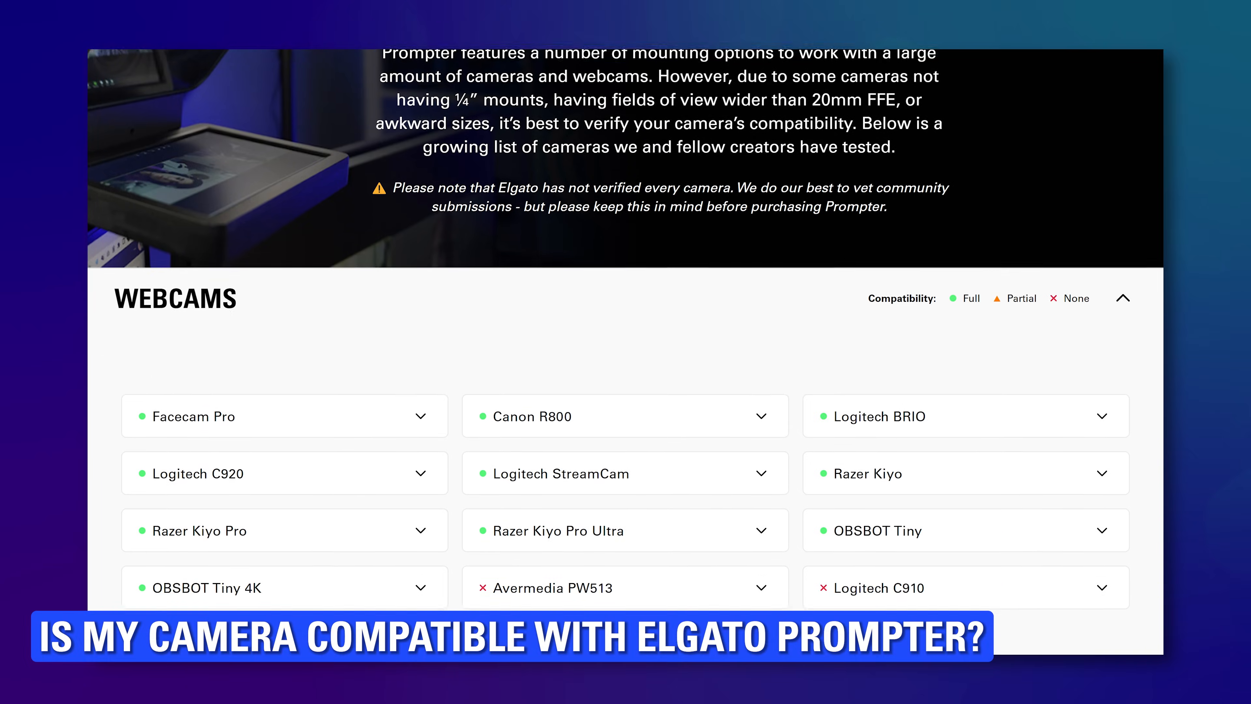